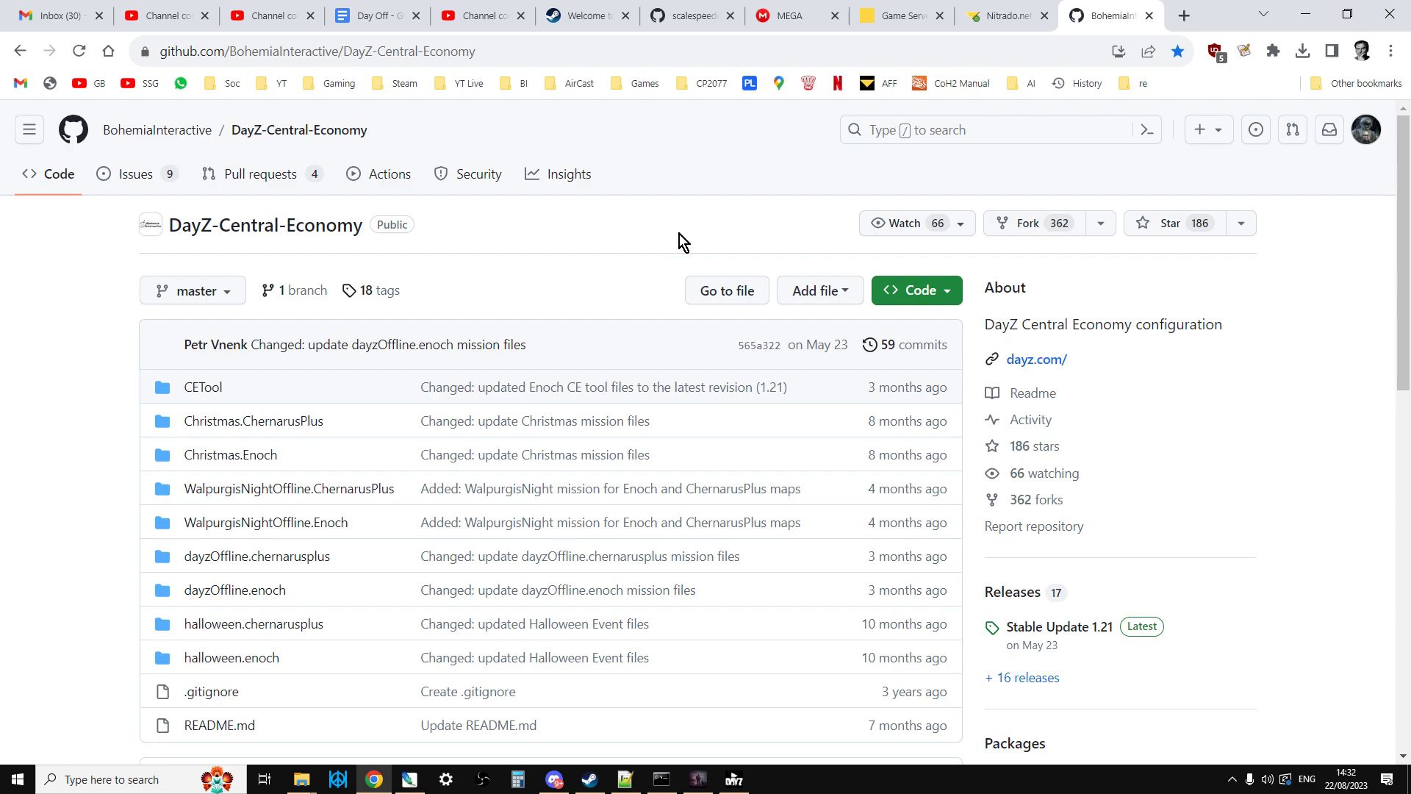
Step: Leave the browser and bring up Steam's library on DayZ Experimental Server
scroll(down, 3)
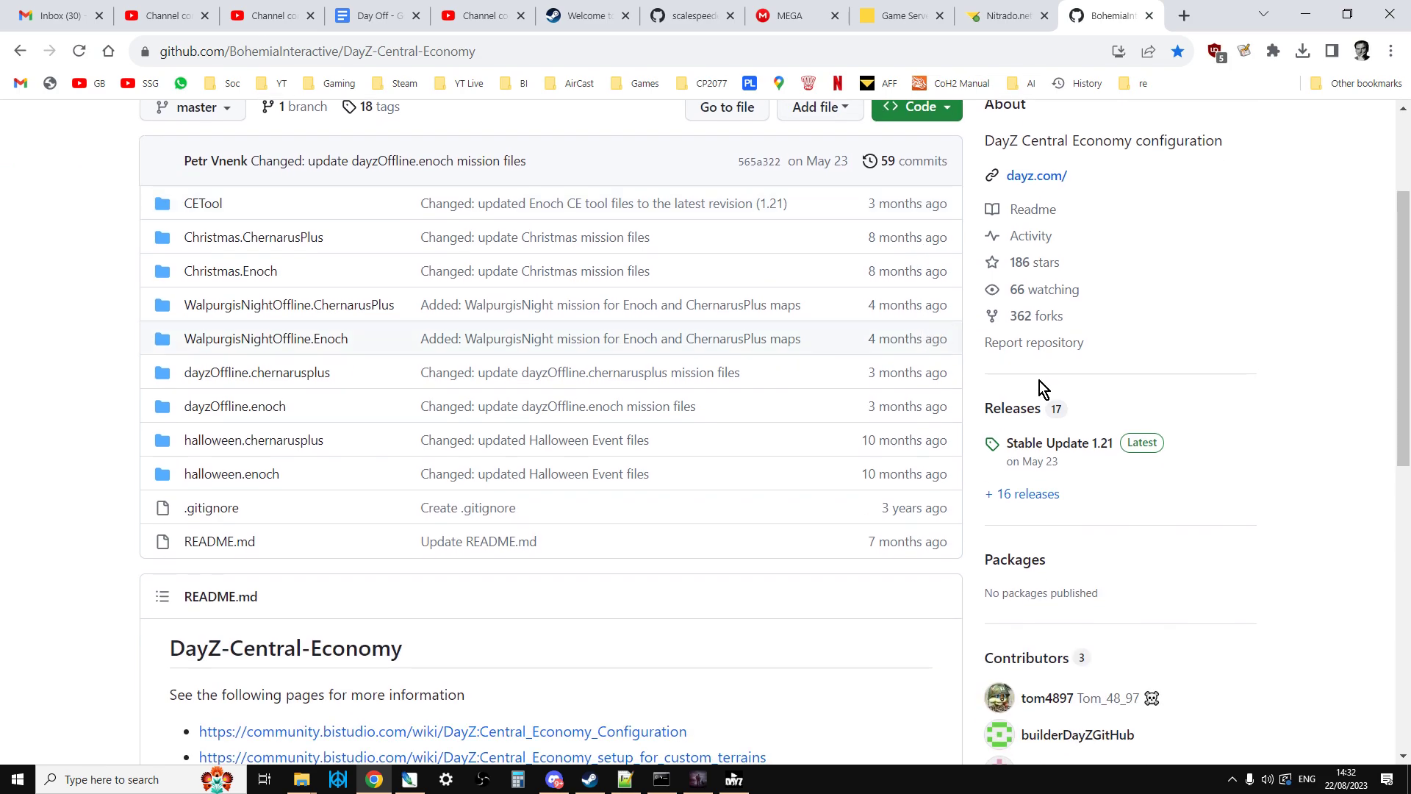
mouse_move(1011, 408)
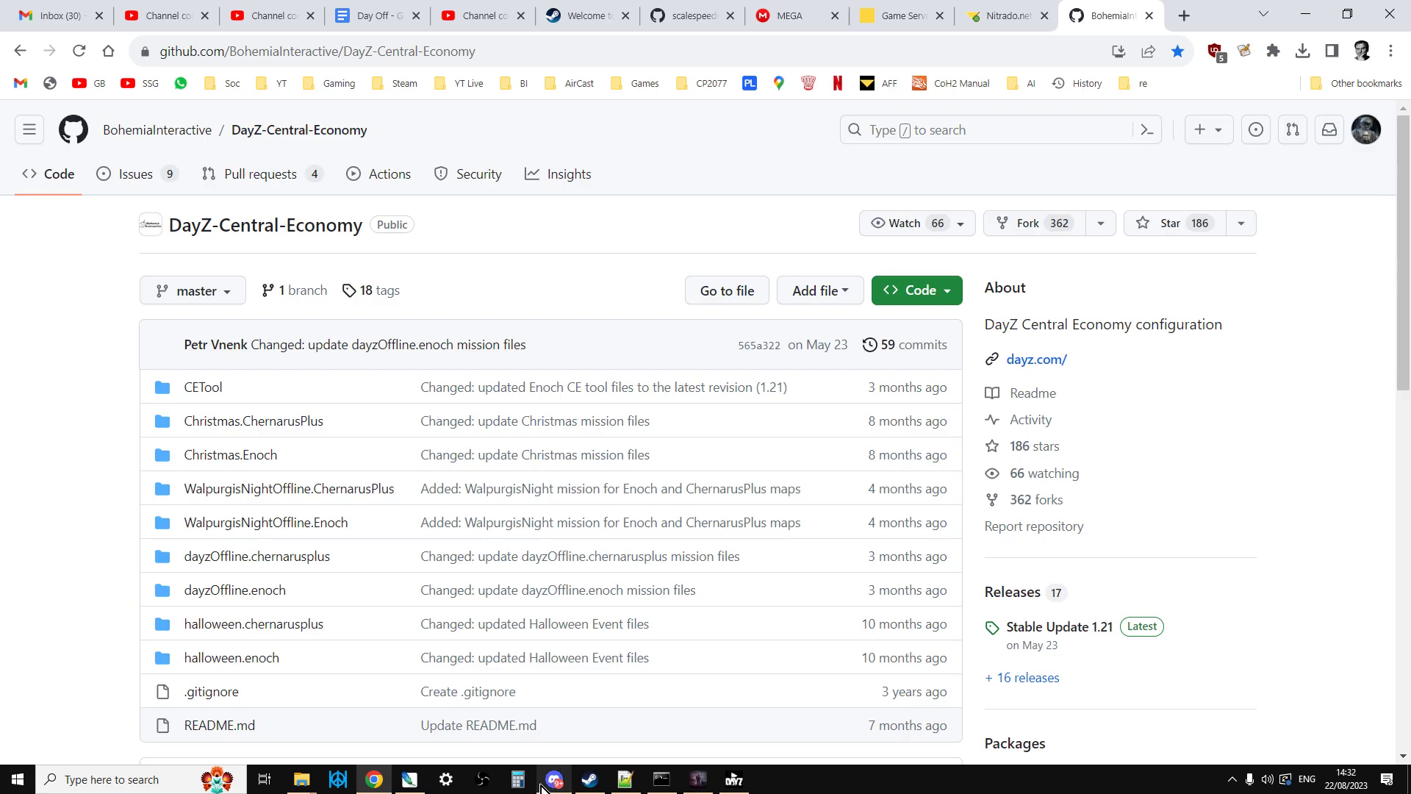
click(555, 779)
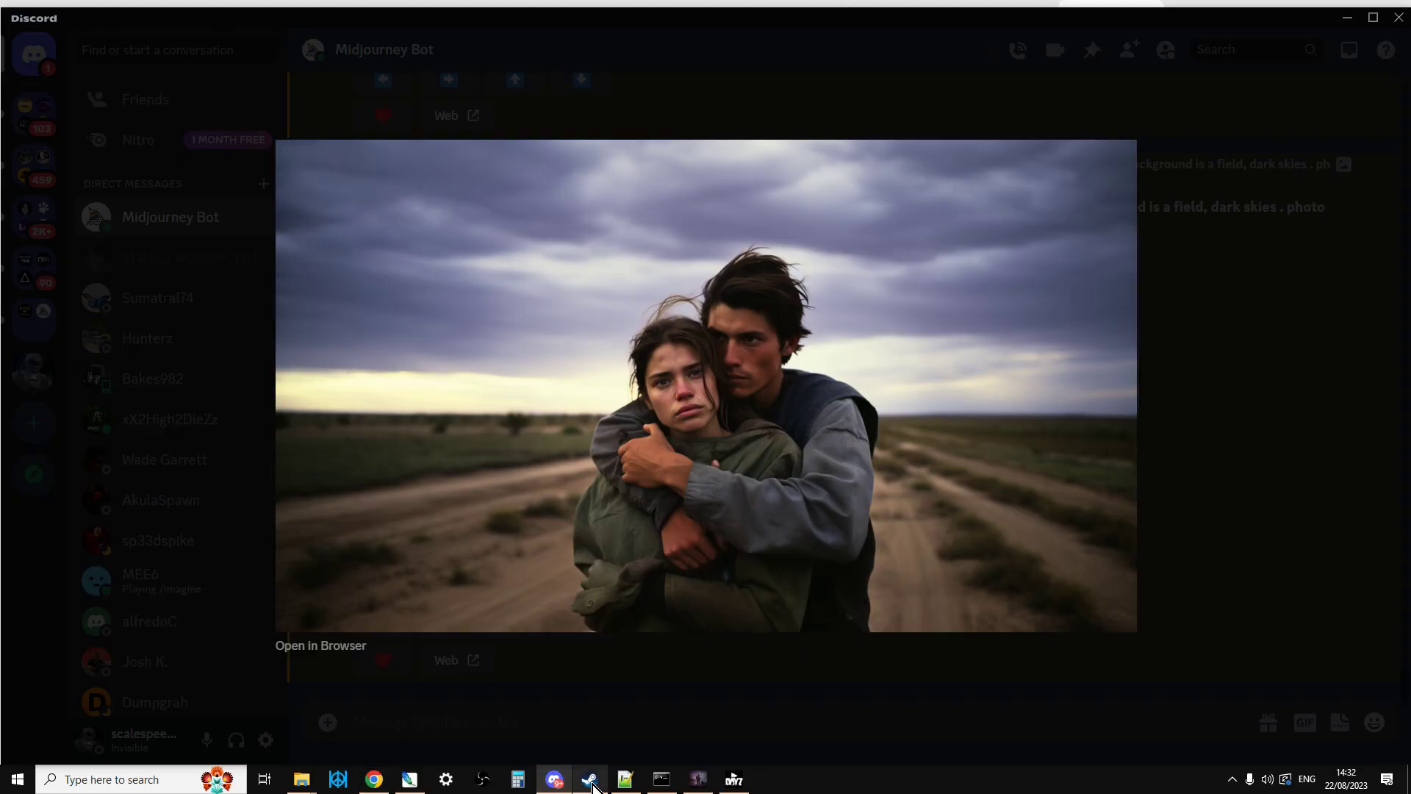
click(589, 779)
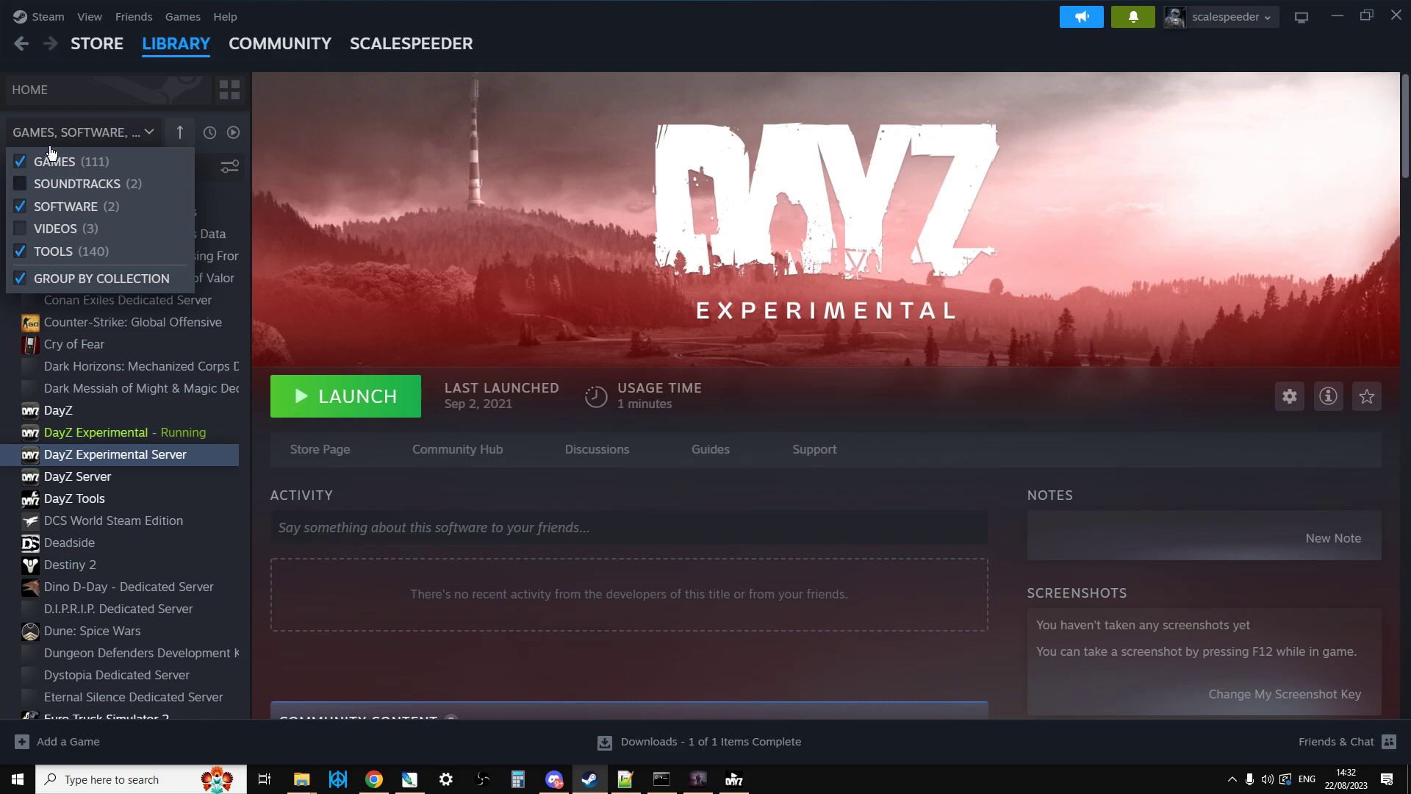
mouse_move(73, 261)
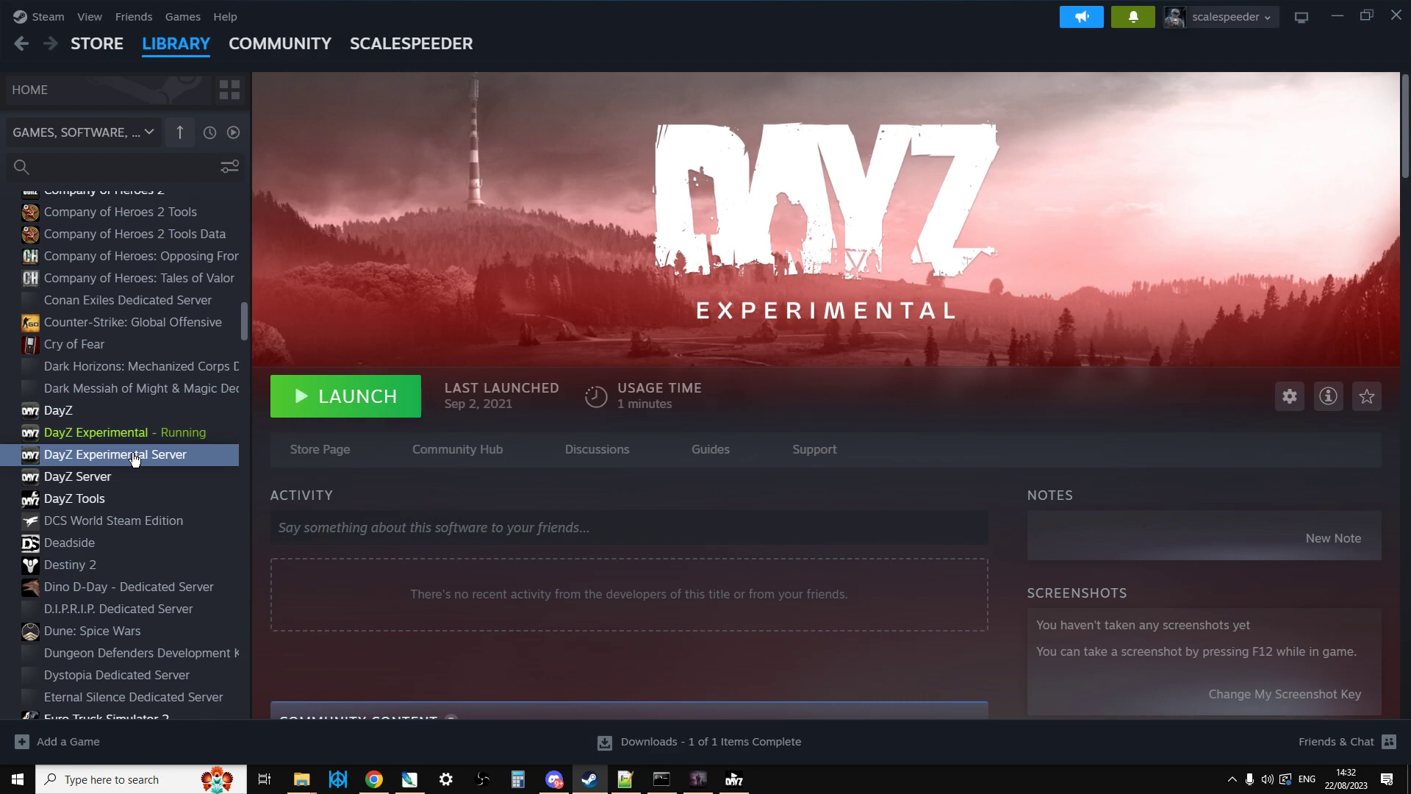
mouse_move(368, 421)
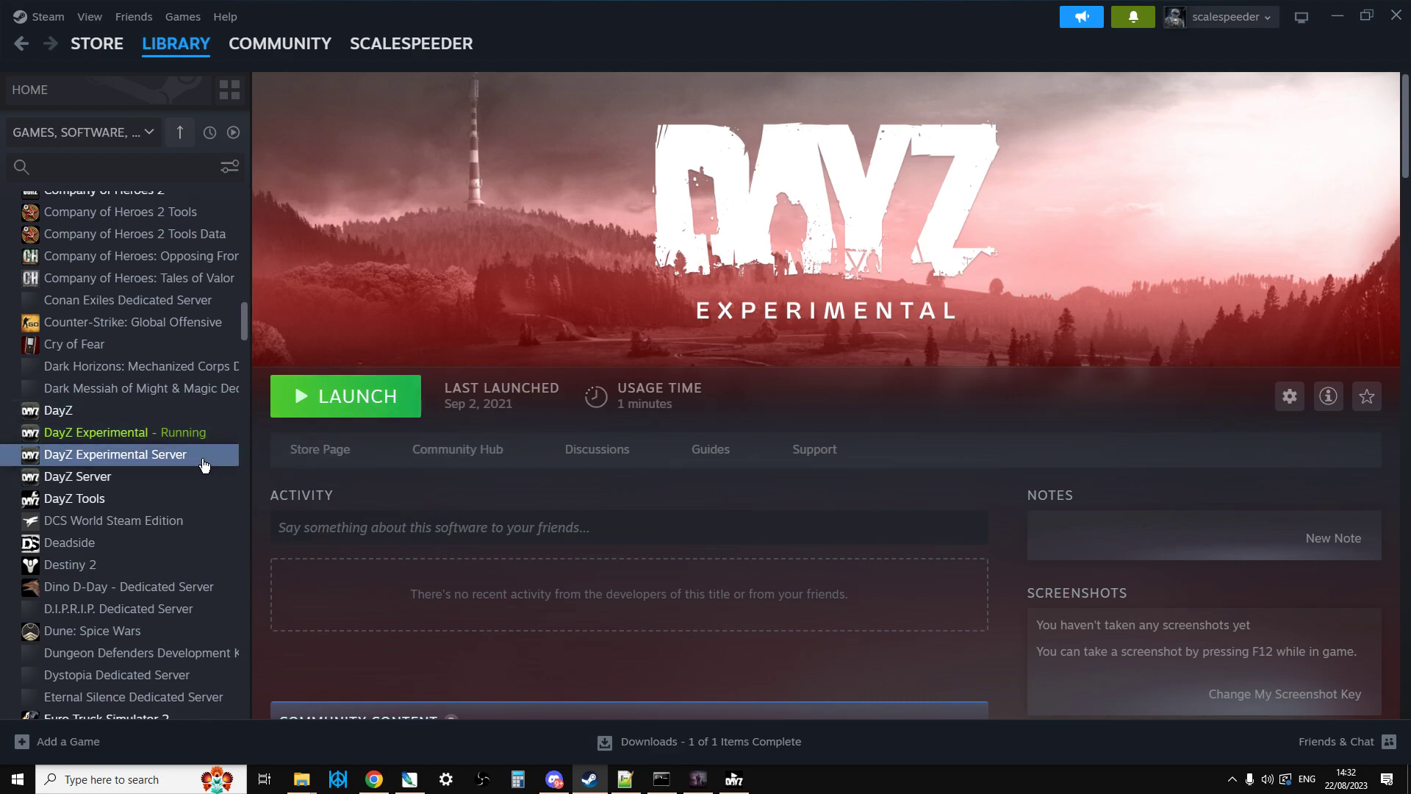
Step: Open DayZ Experimental Server's context menu to reach Manage > Browse local files
right_click(115, 453)
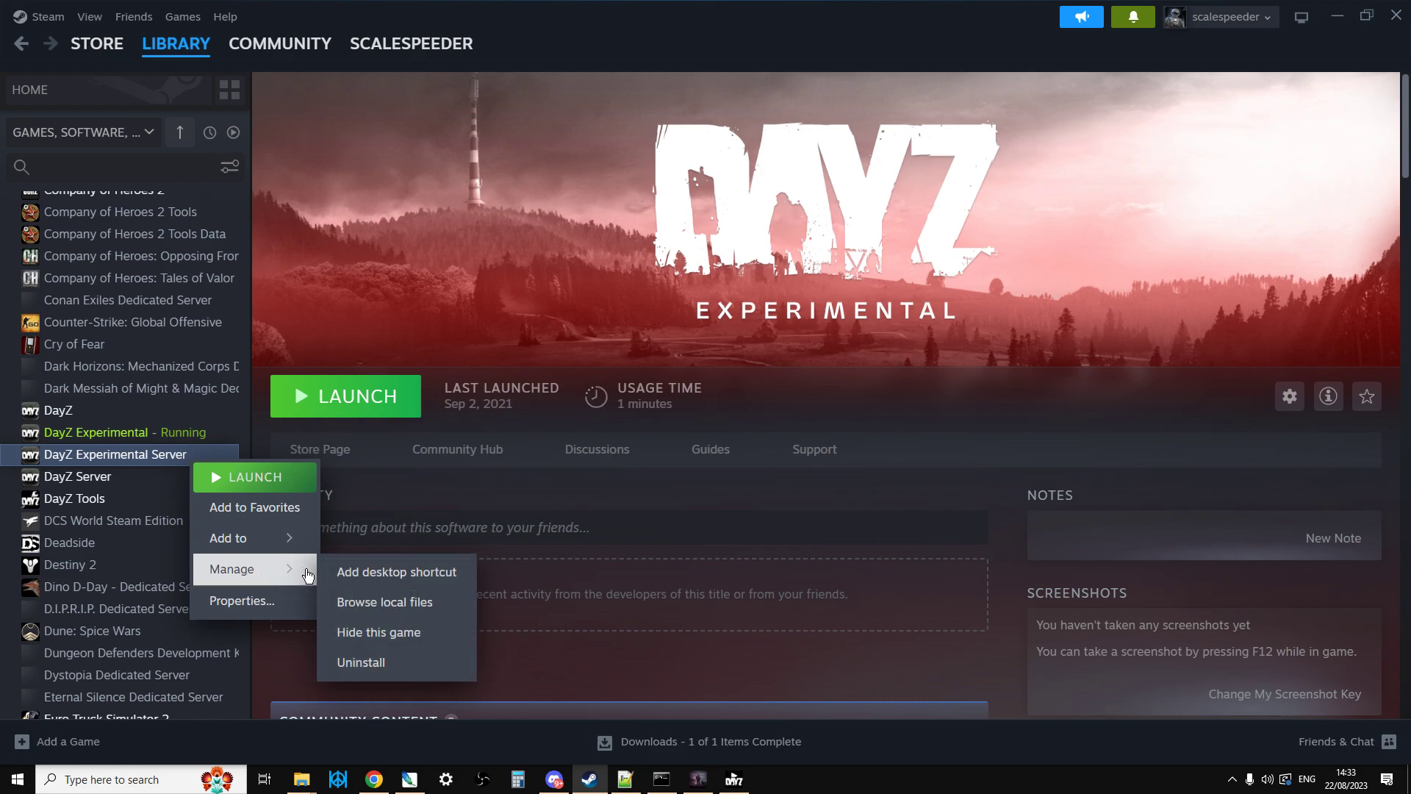
mouse_move(384, 601)
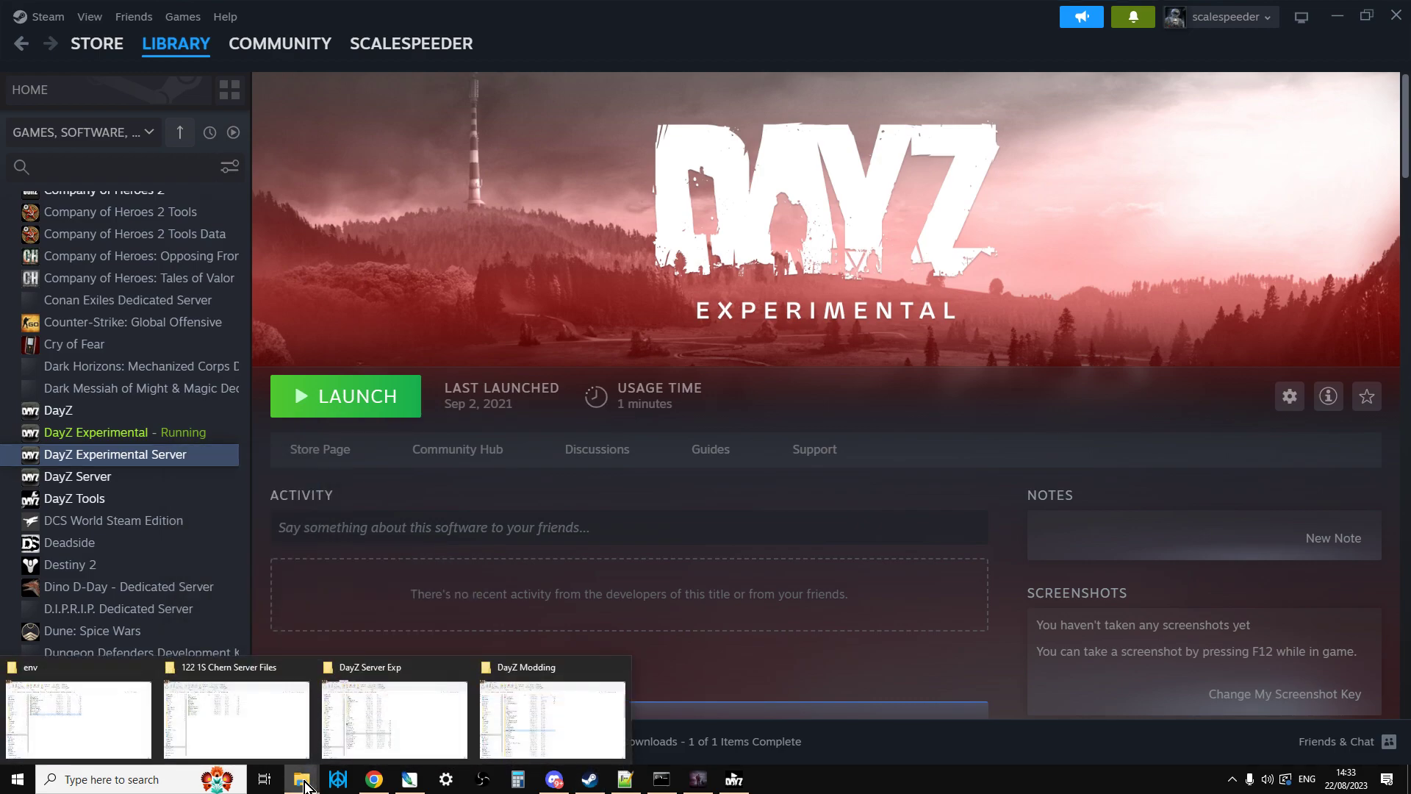
Step: Browse DayZ Server Exp's mpmissions and dayzOffline.chernarusplus folders, then return to mpmissions
click(393, 720)
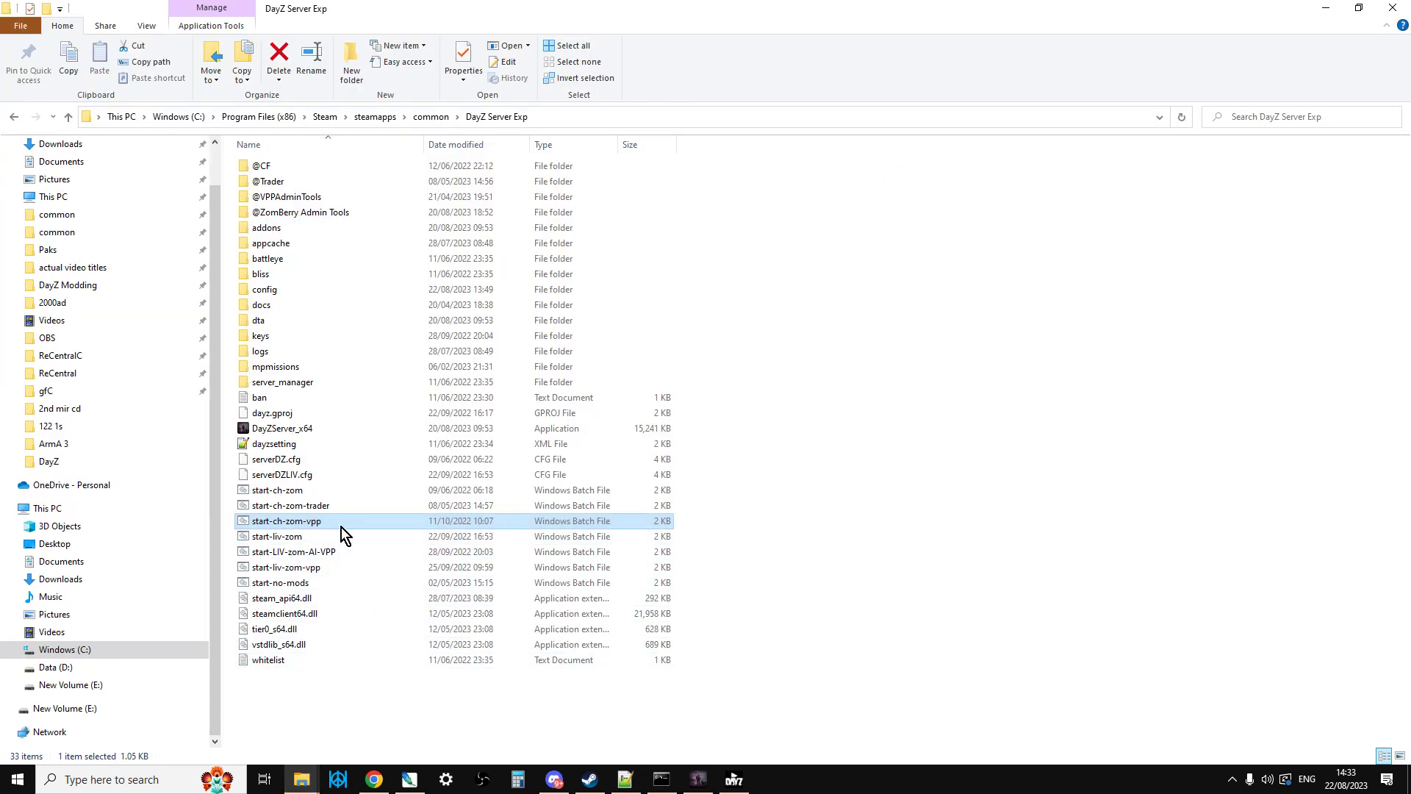
mouse_move(297, 326)
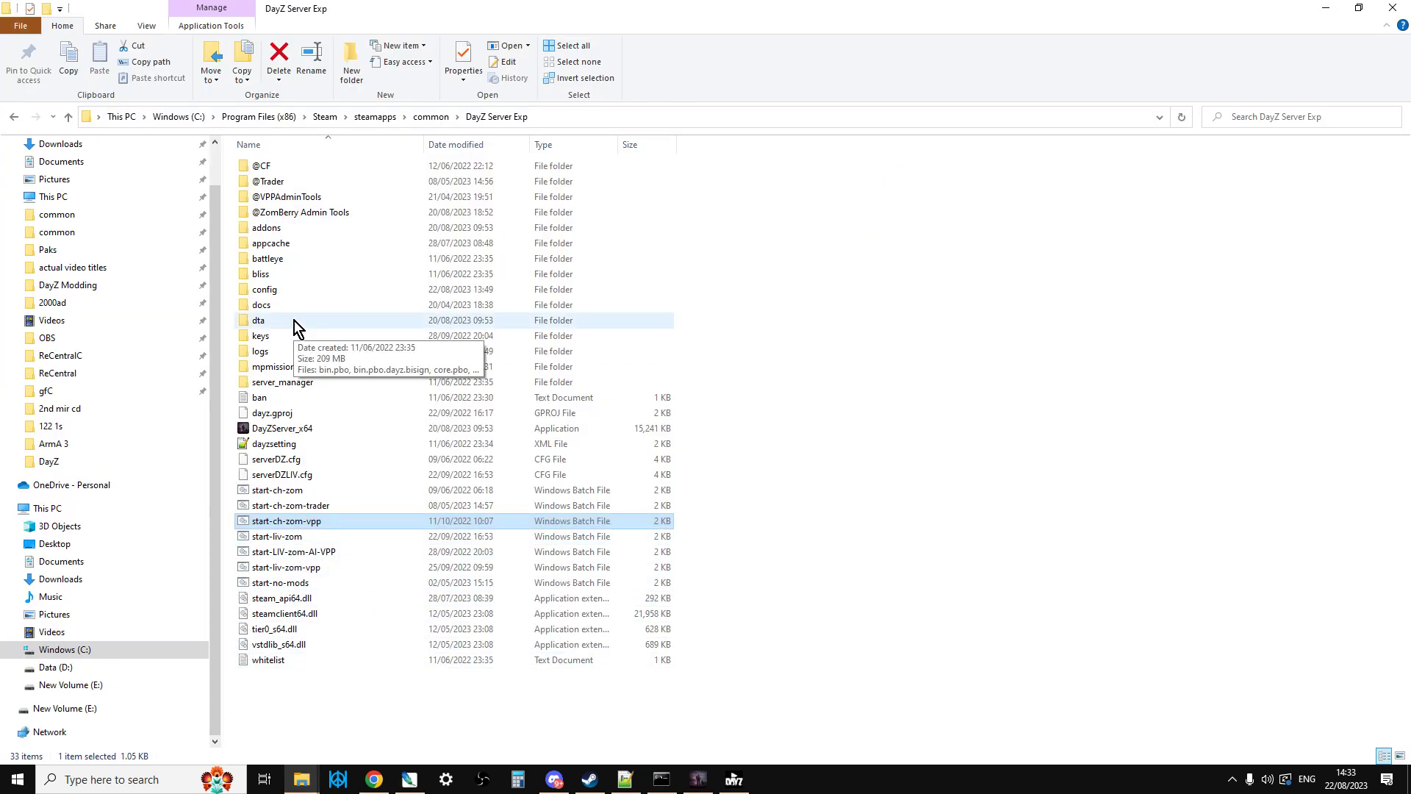
mouse_move(624, 123)
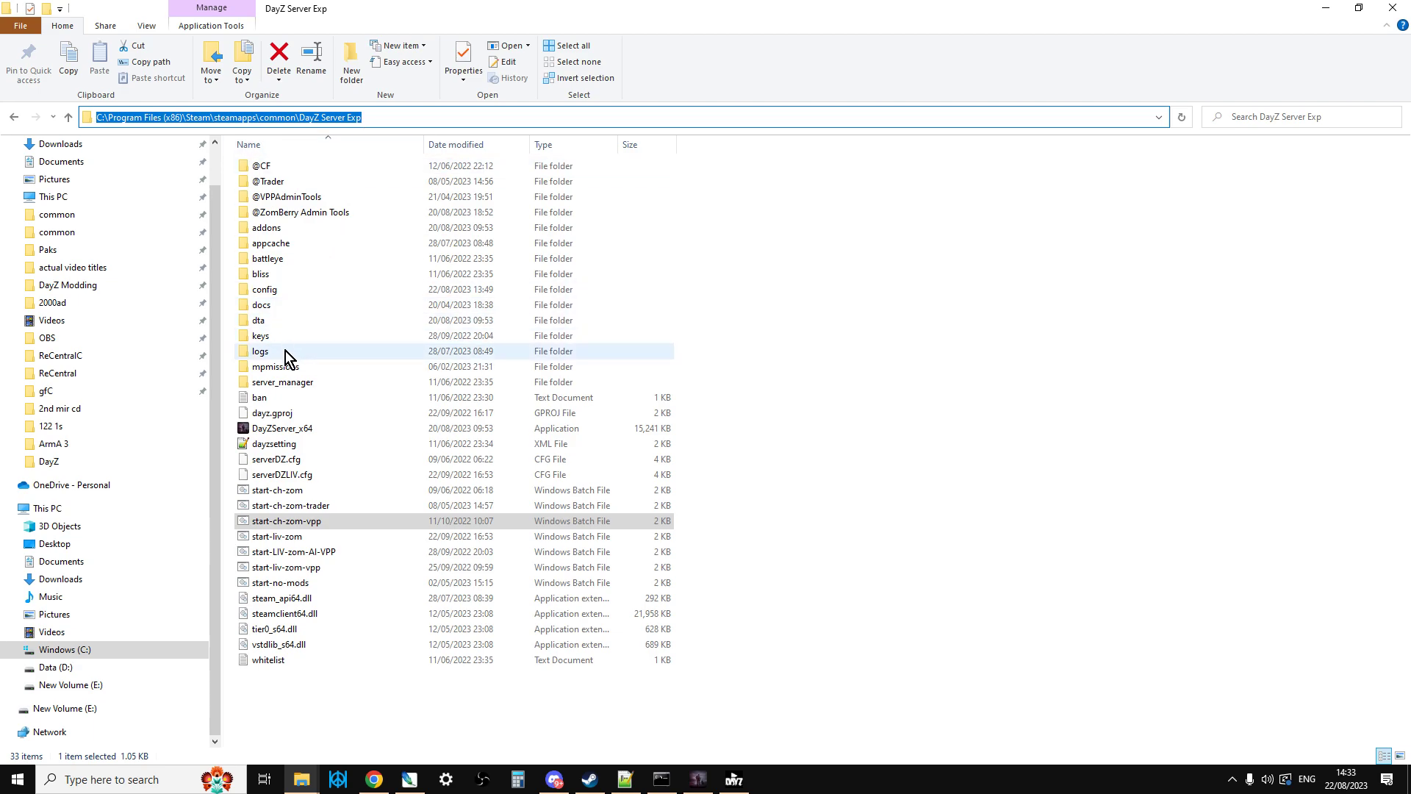
double_click(275, 366)
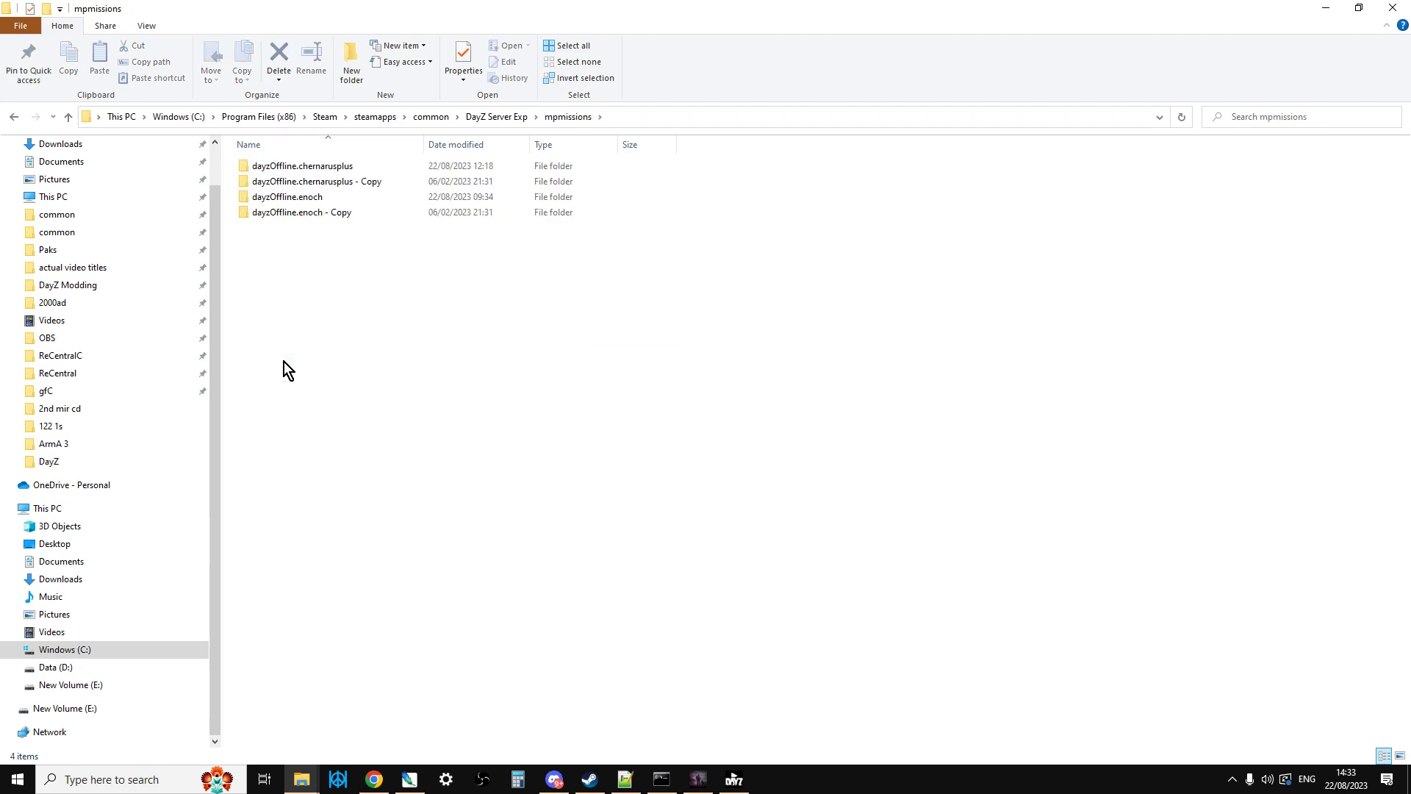
double_click(302, 166)
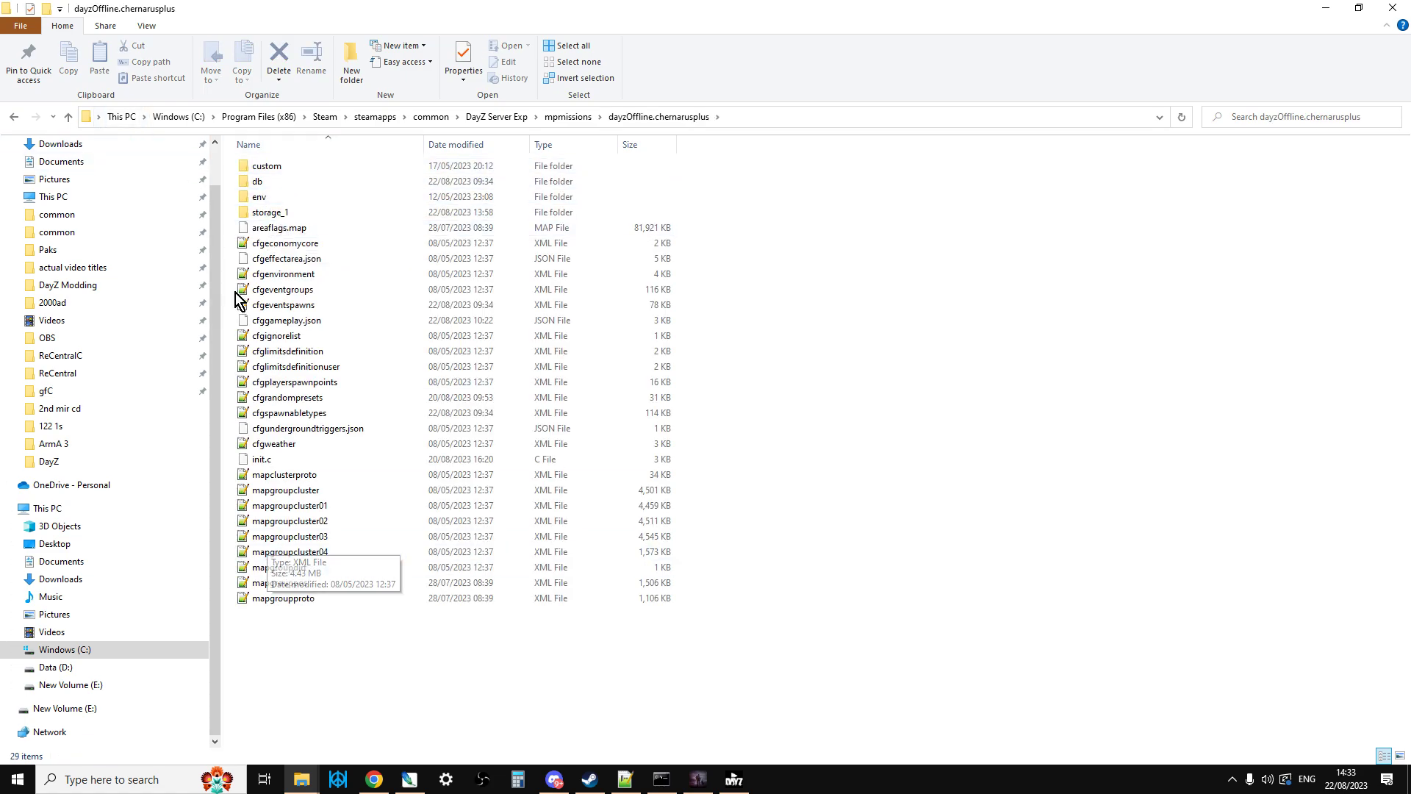
mouse_move(64, 124)
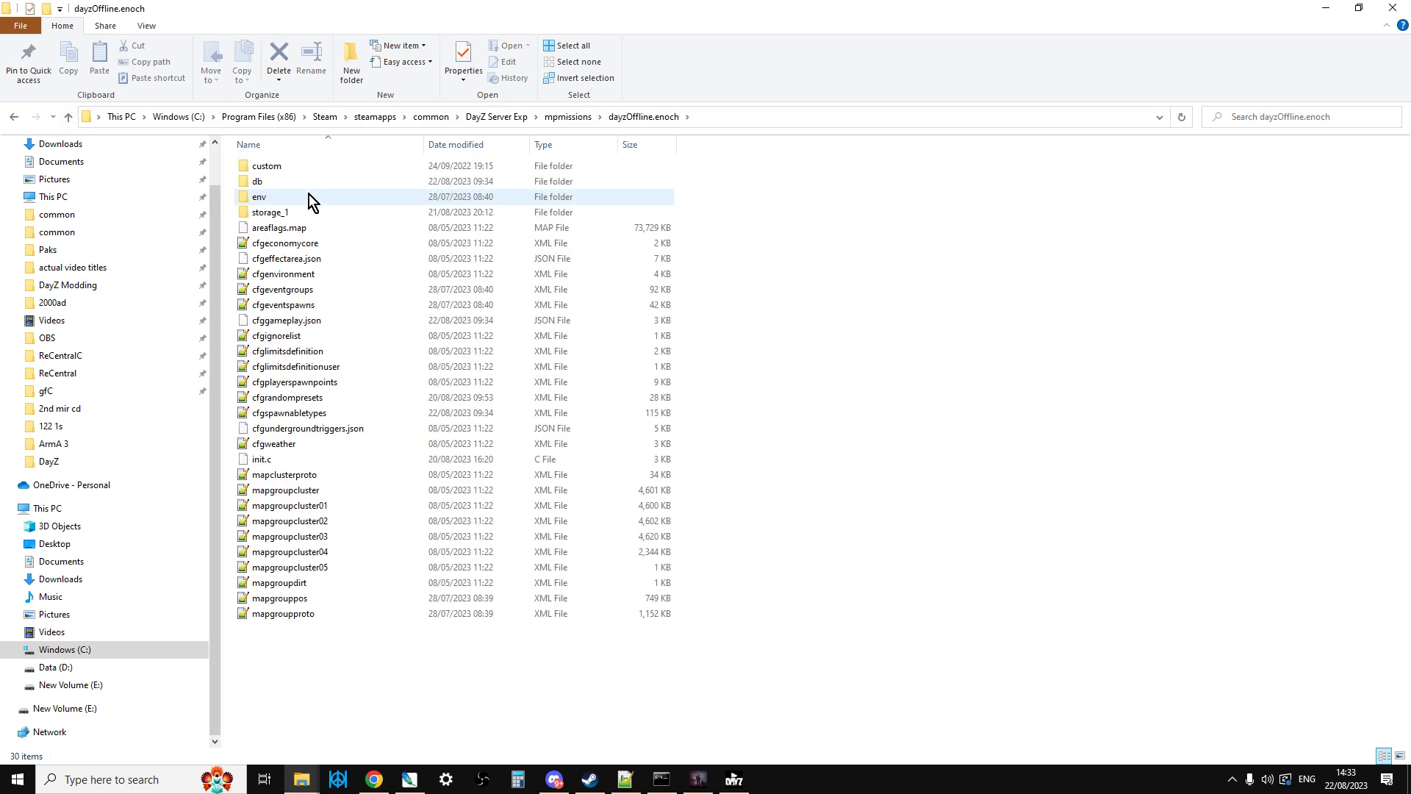
click(68, 116)
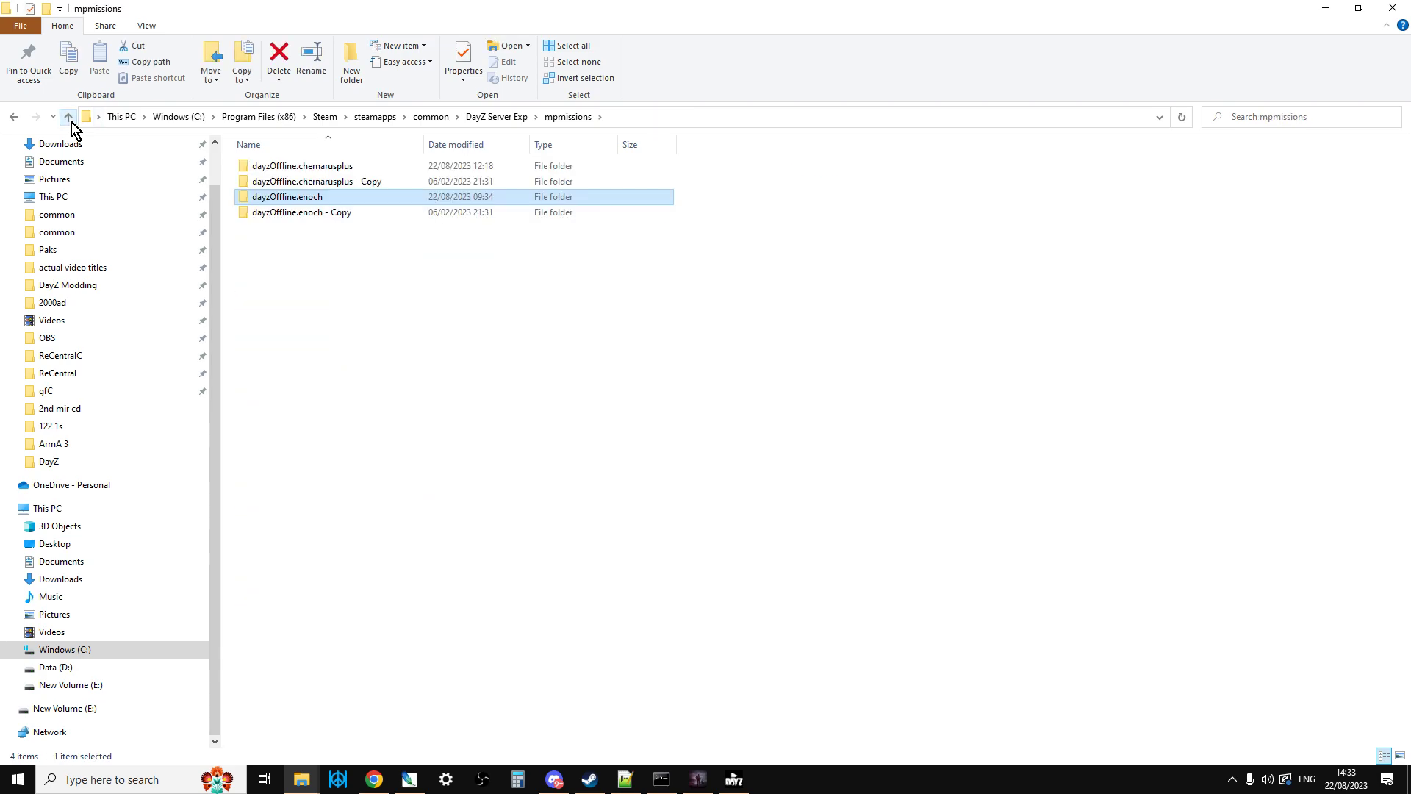
mouse_move(81, 133)
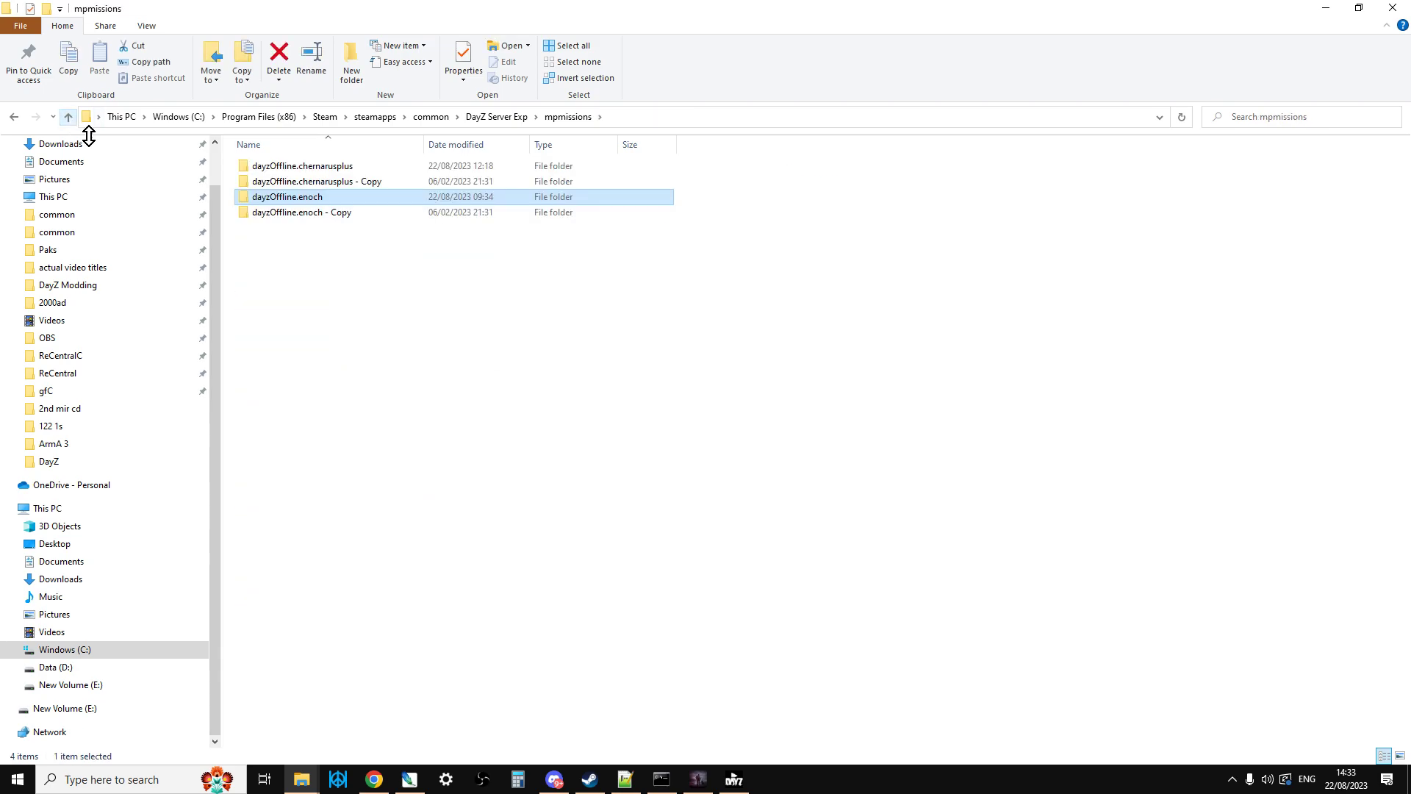
mouse_move(589, 779)
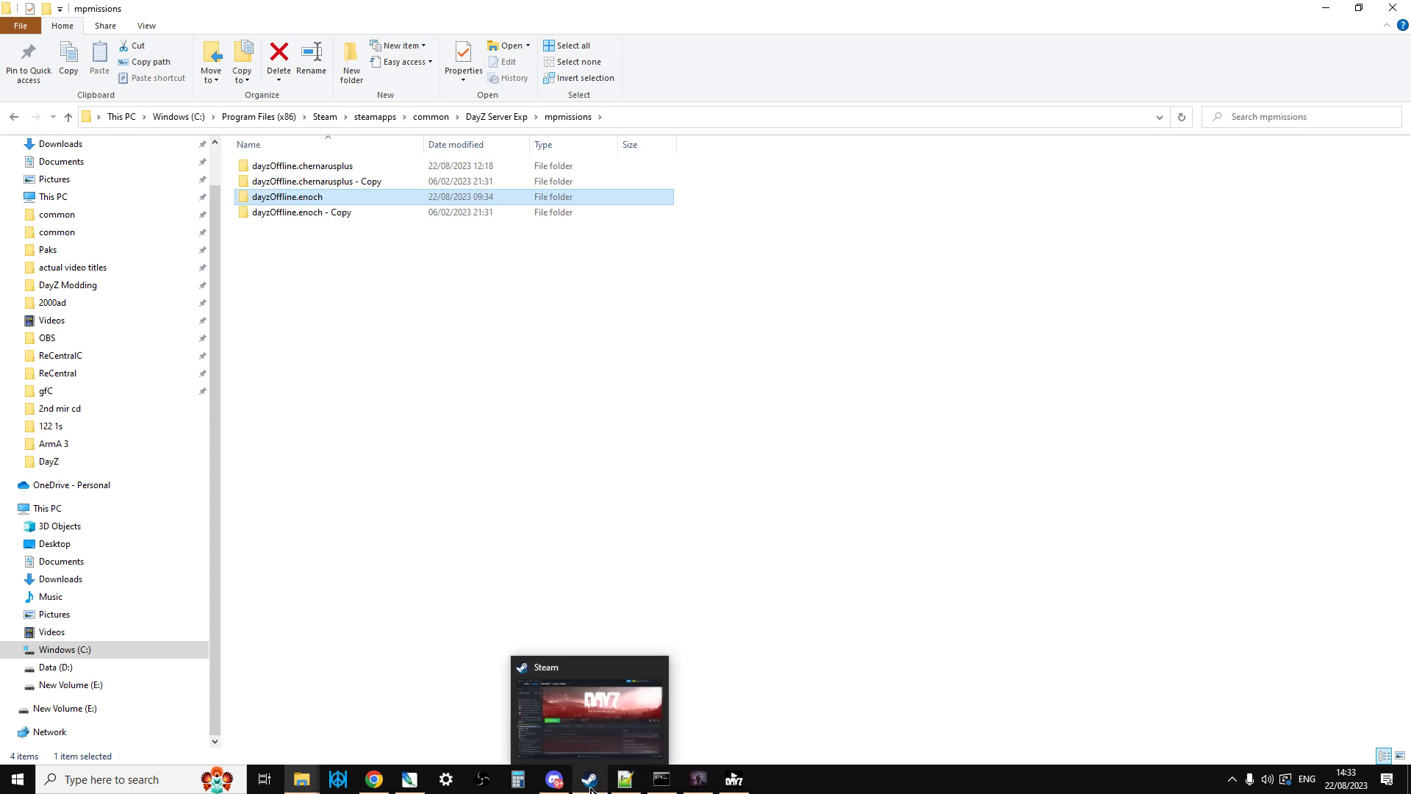
Step: Back in Steam, open DayZ Experimental Server's Properties window on General settings
click(589, 778)
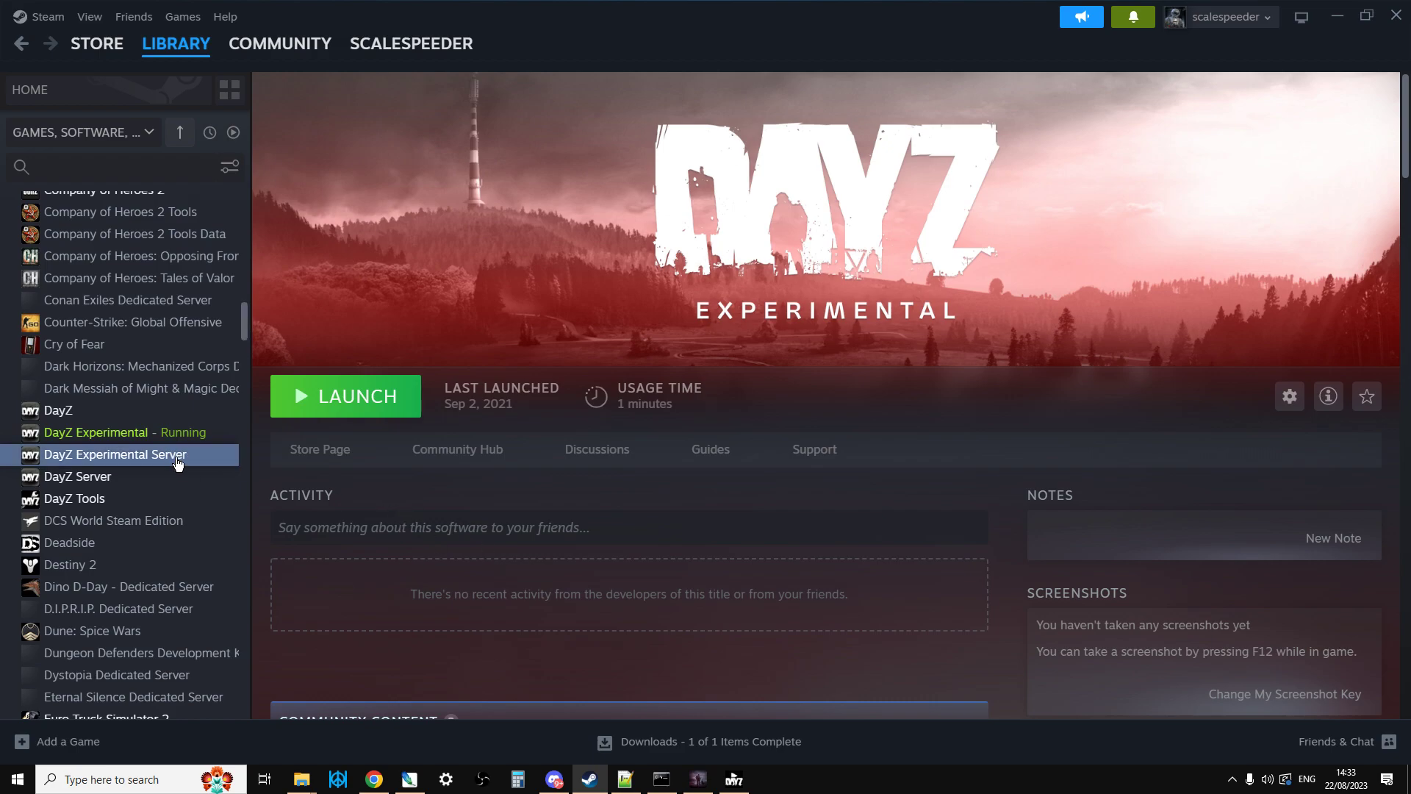
right_click(116, 454)
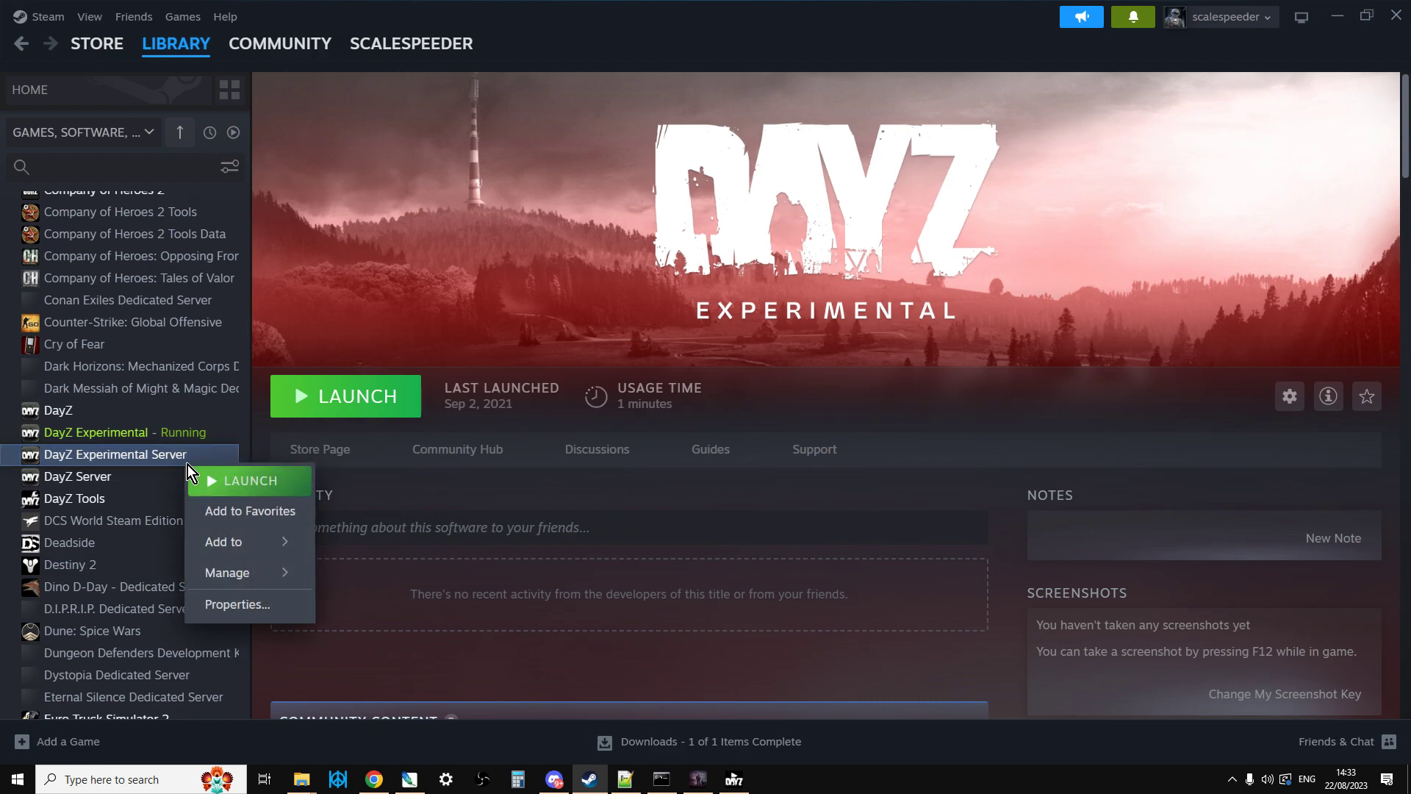
click(237, 604)
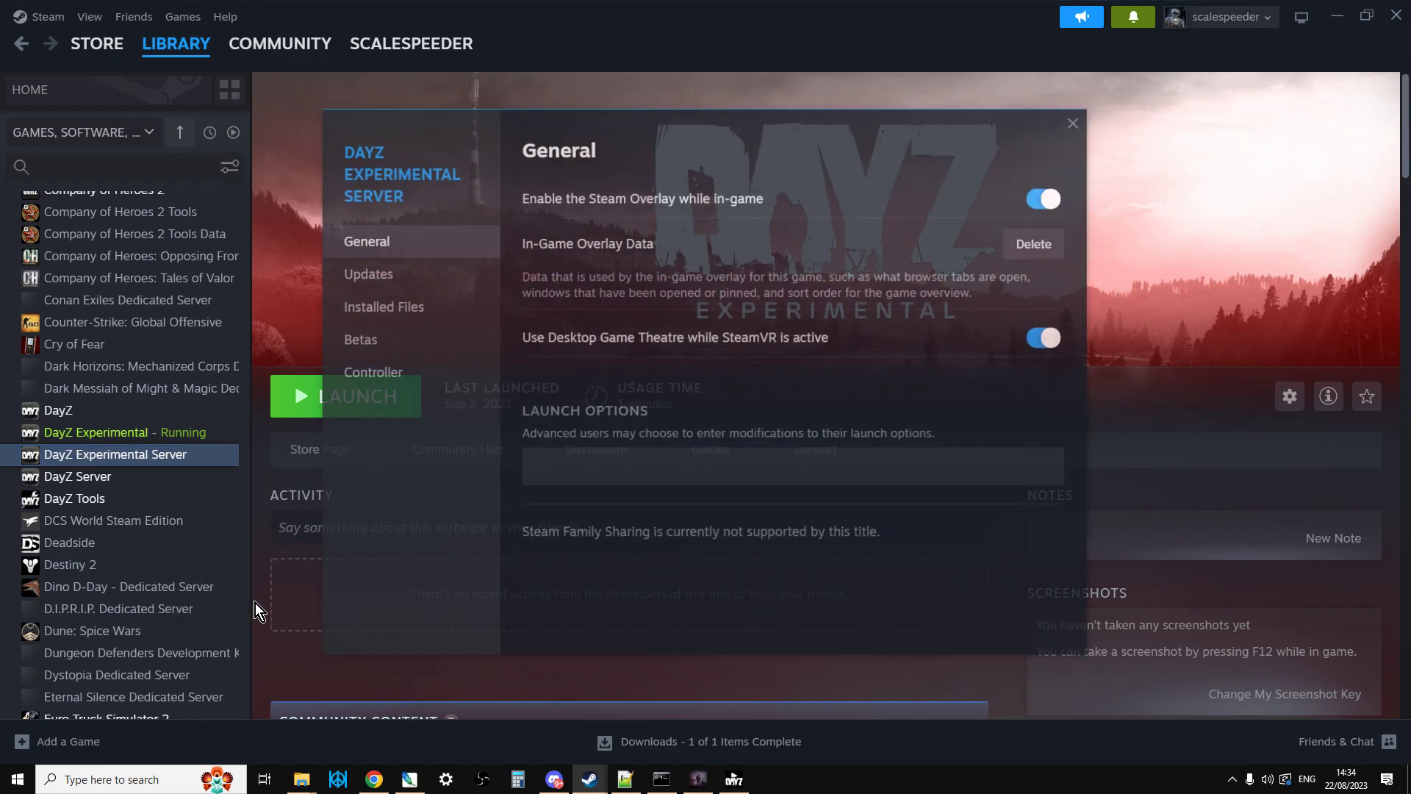
Step: View Installed Files (2.71 GB, verify tool file integrity), then close the properties window
click(380, 305)
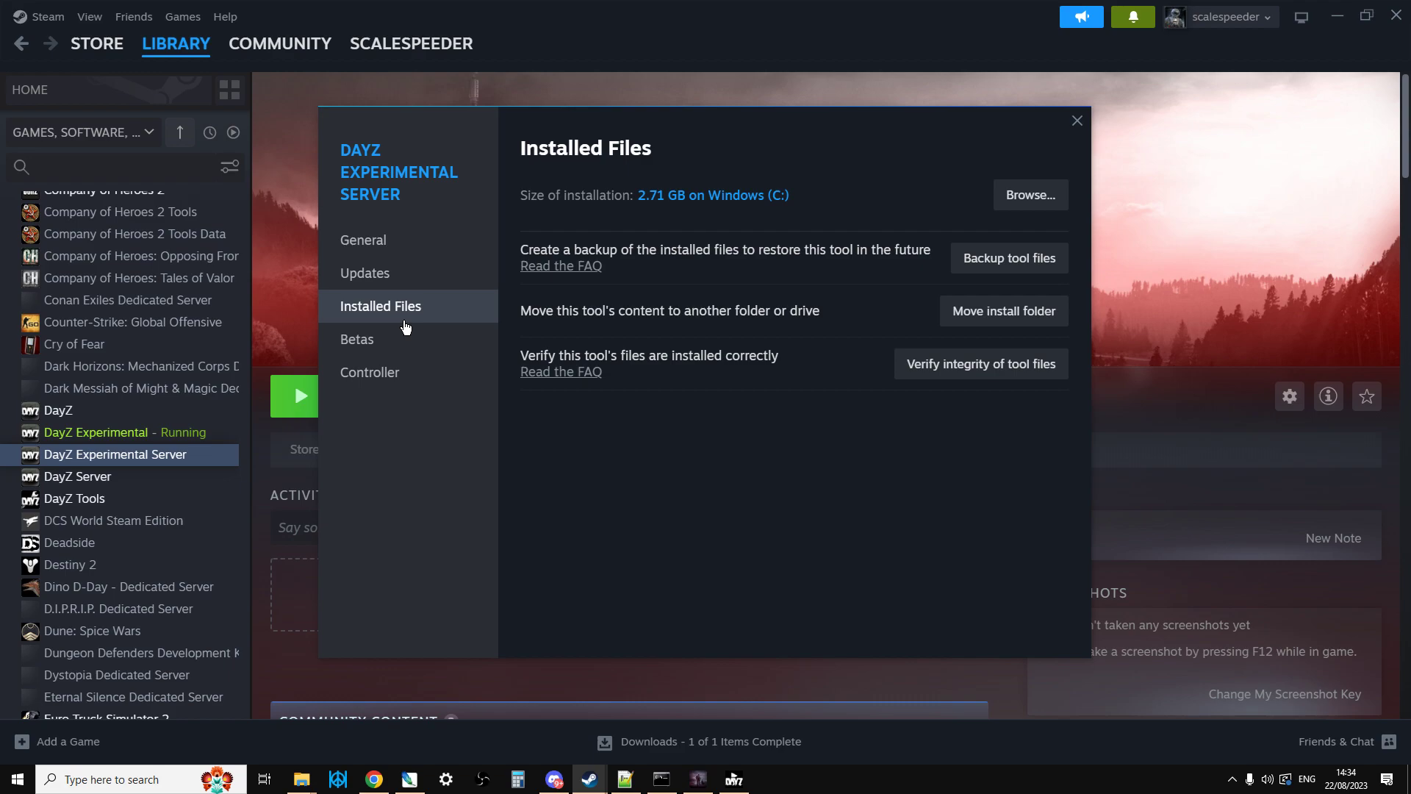
mouse_move(980, 364)
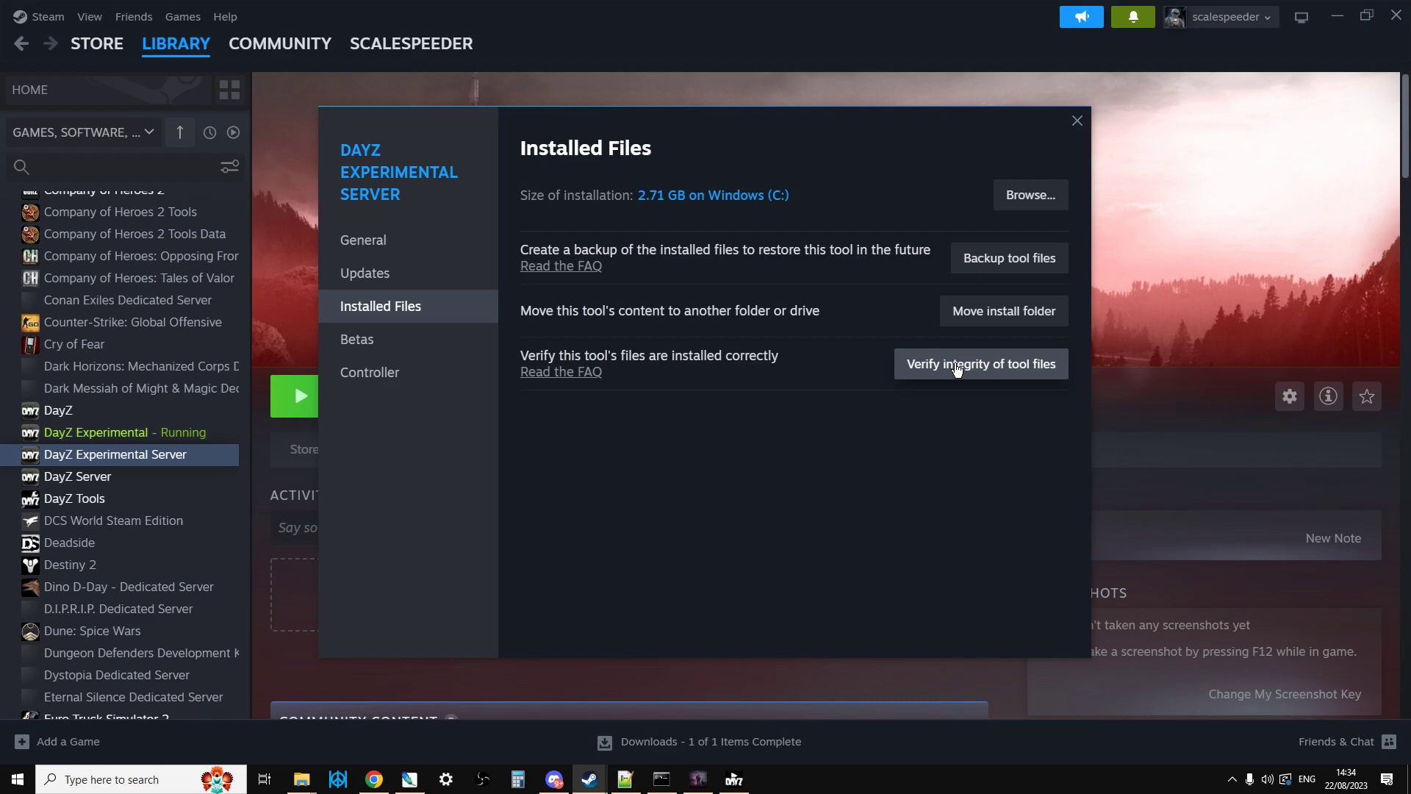
mouse_move(977, 368)
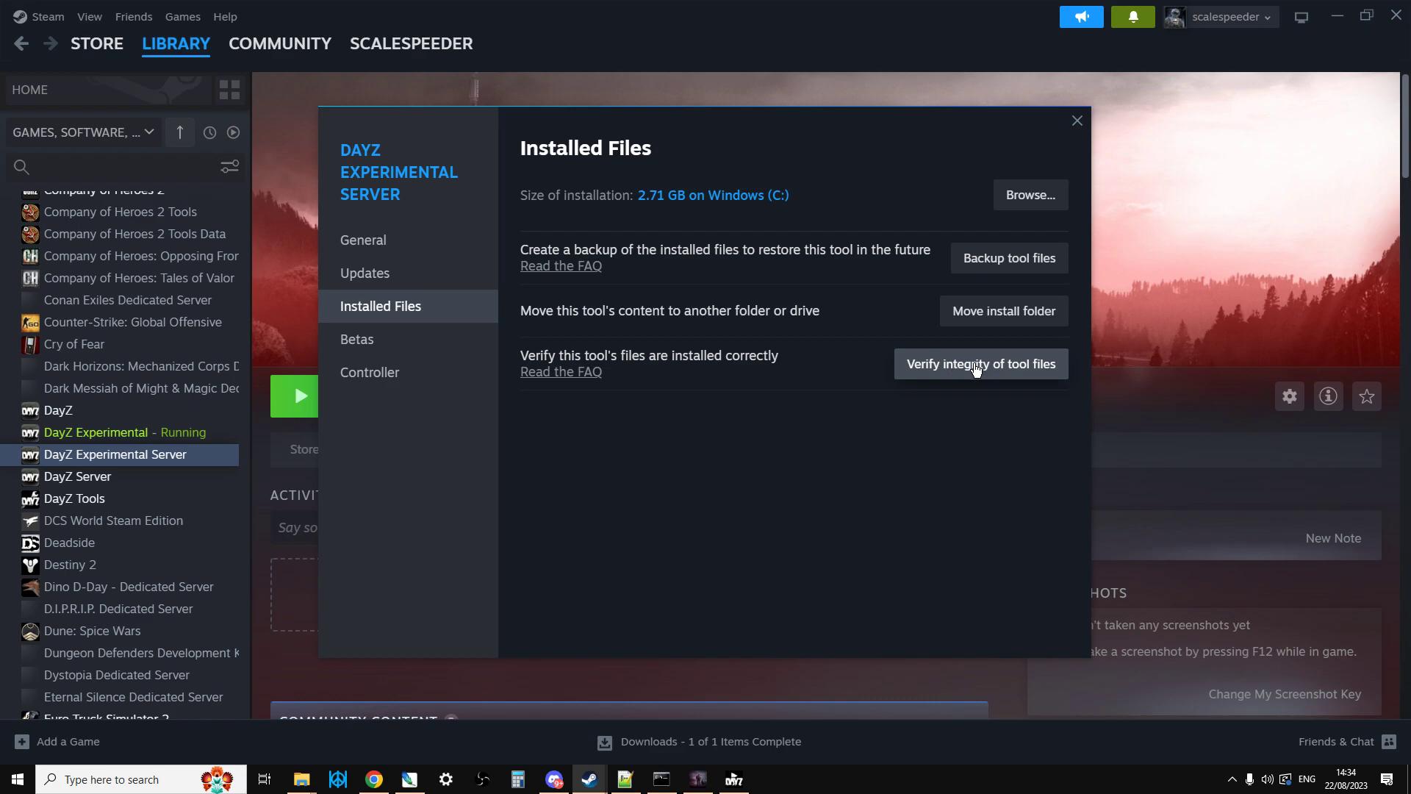
mouse_move(966, 372)
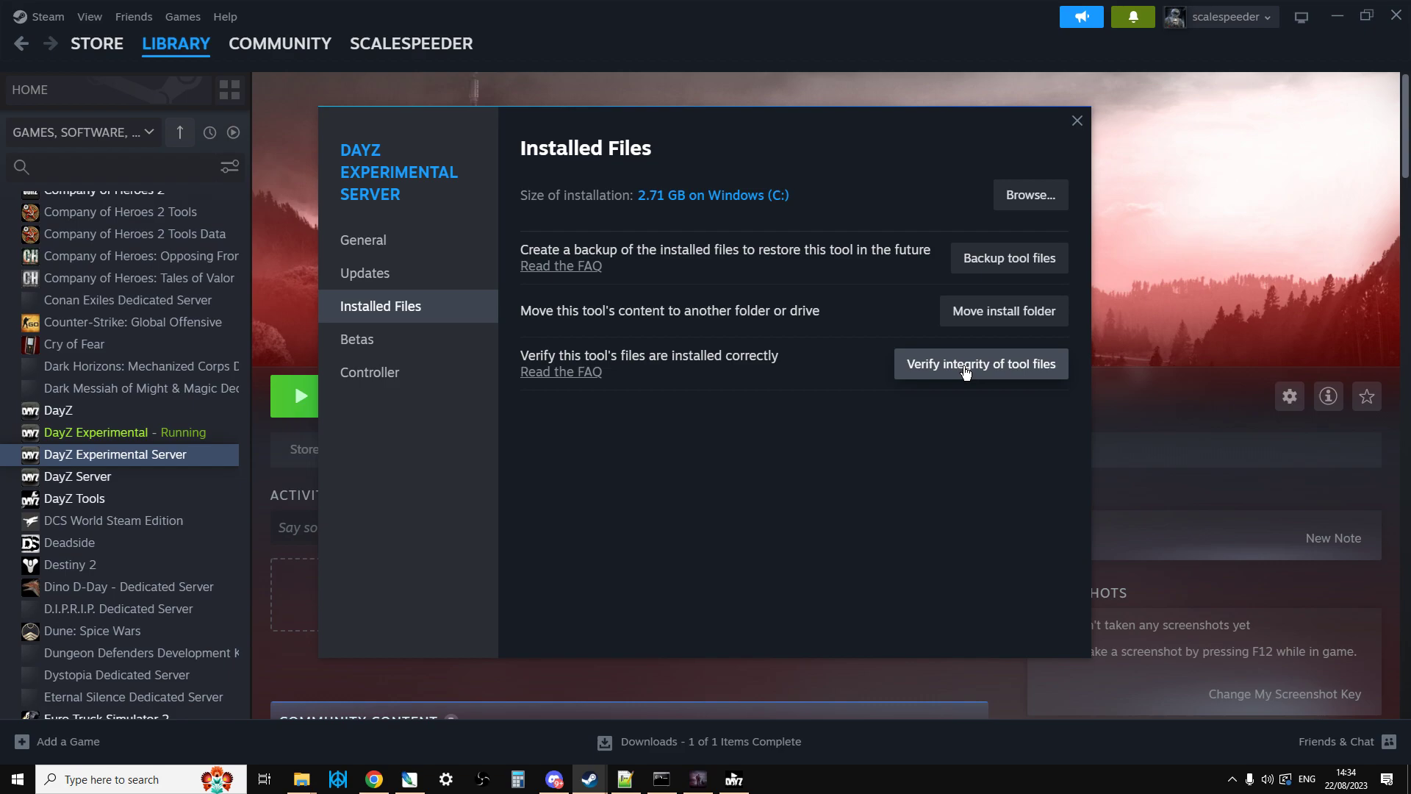
mouse_move(766, 437)
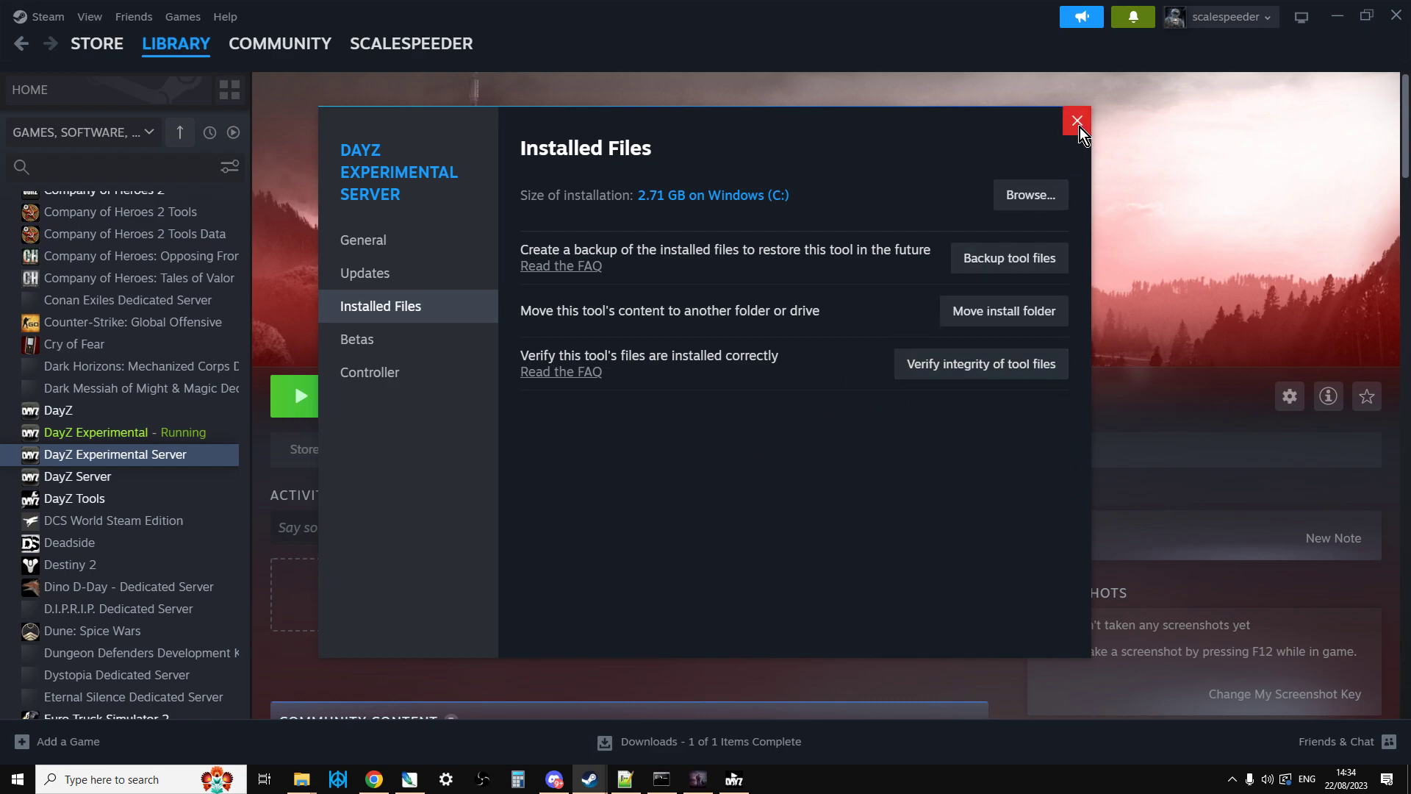
click(1076, 121)
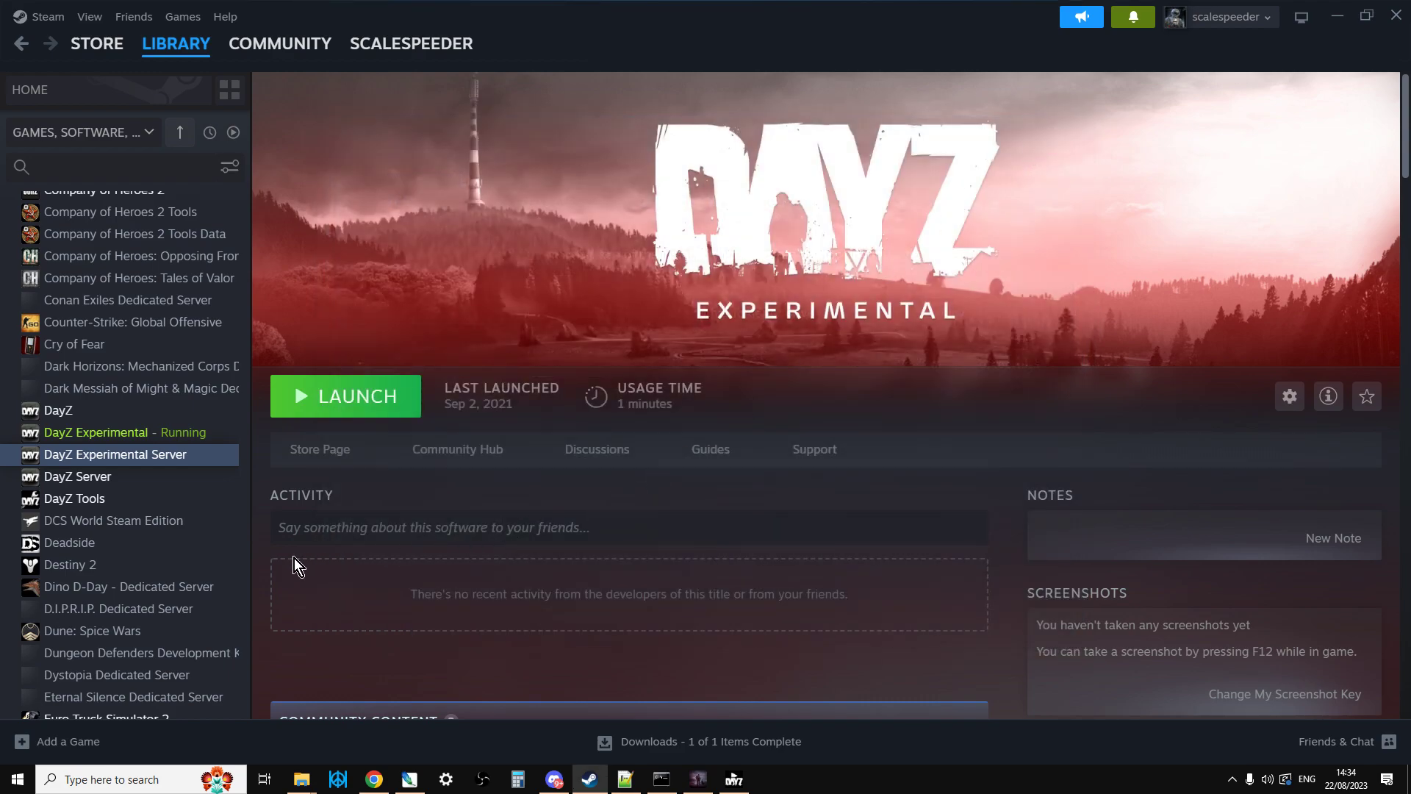
mouse_move(205, 480)
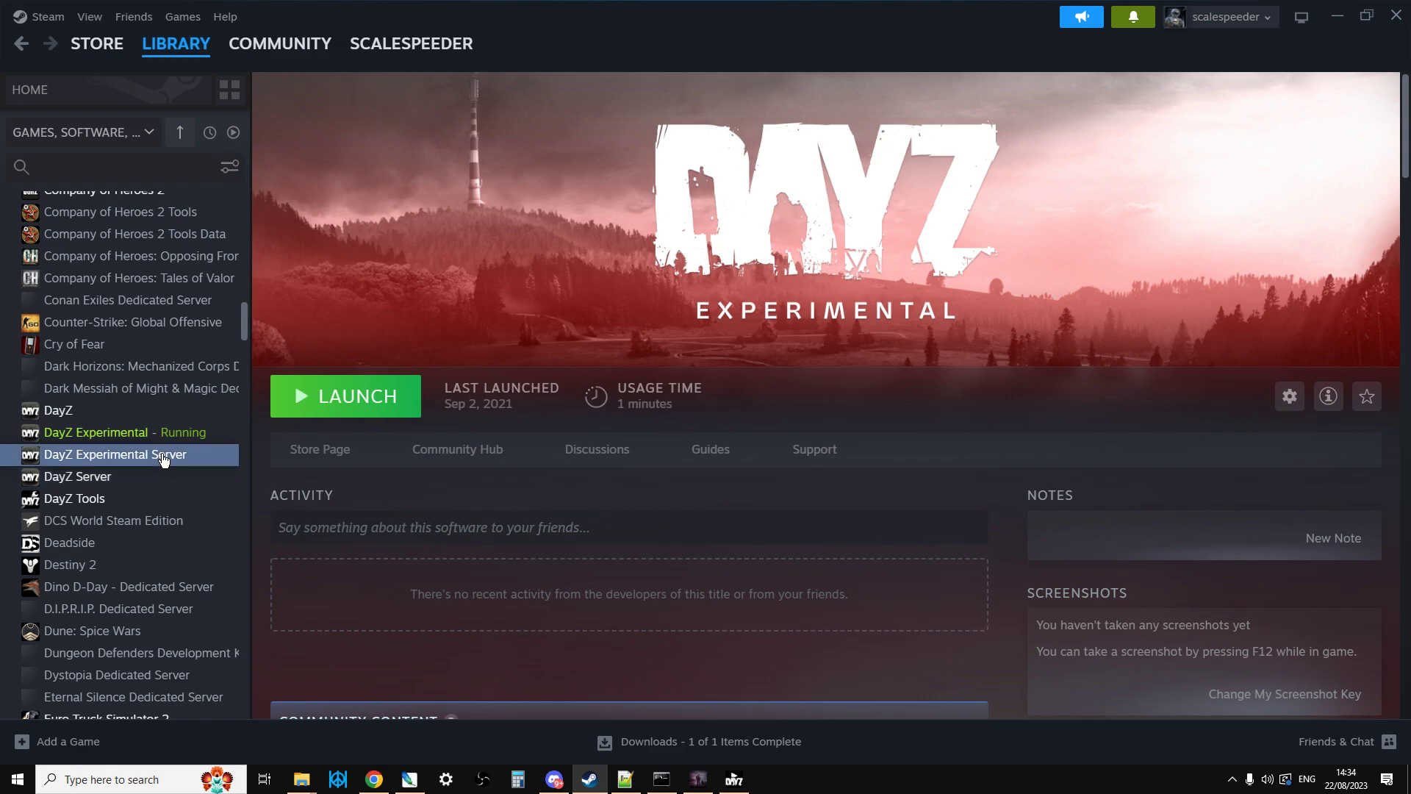
mouse_move(297, 540)
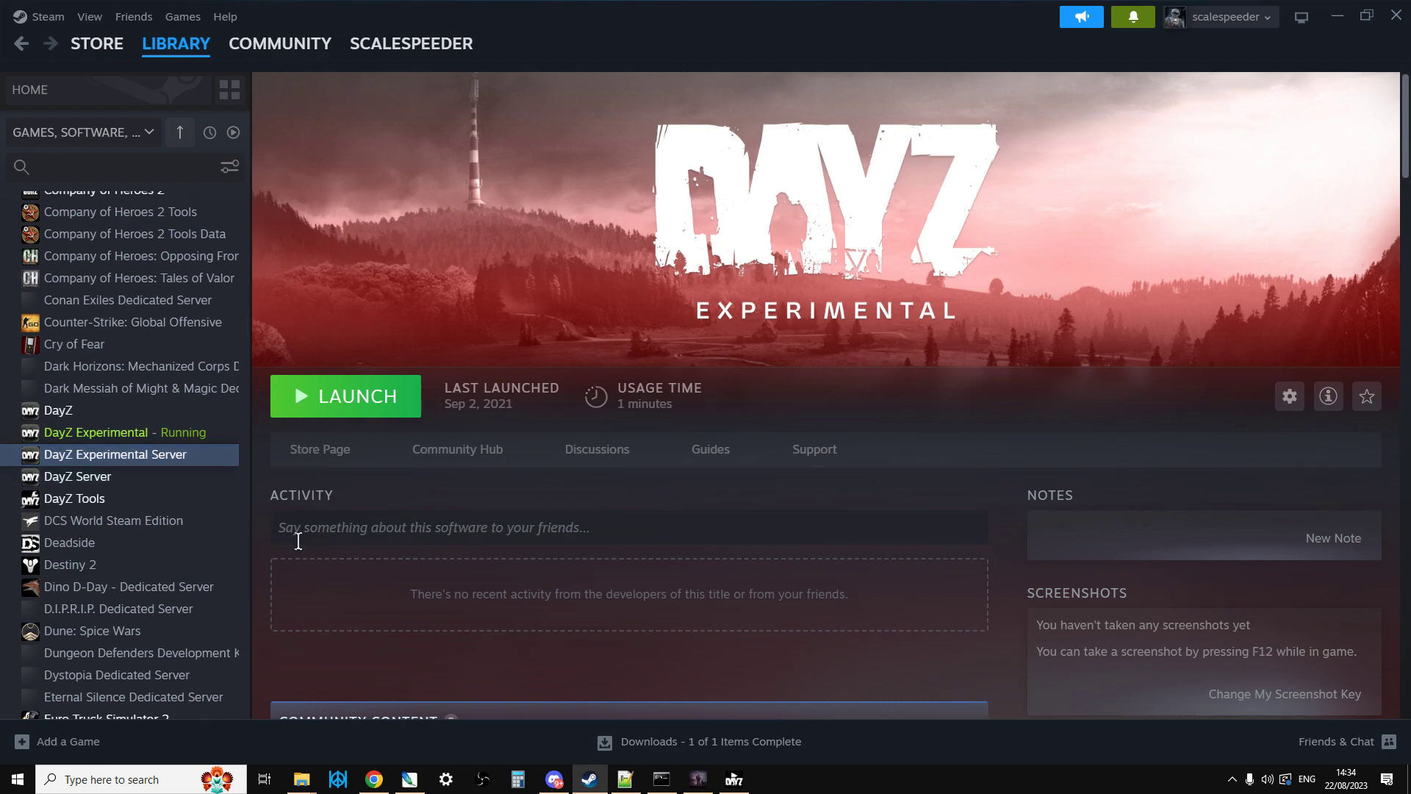
mouse_move(534, 475)
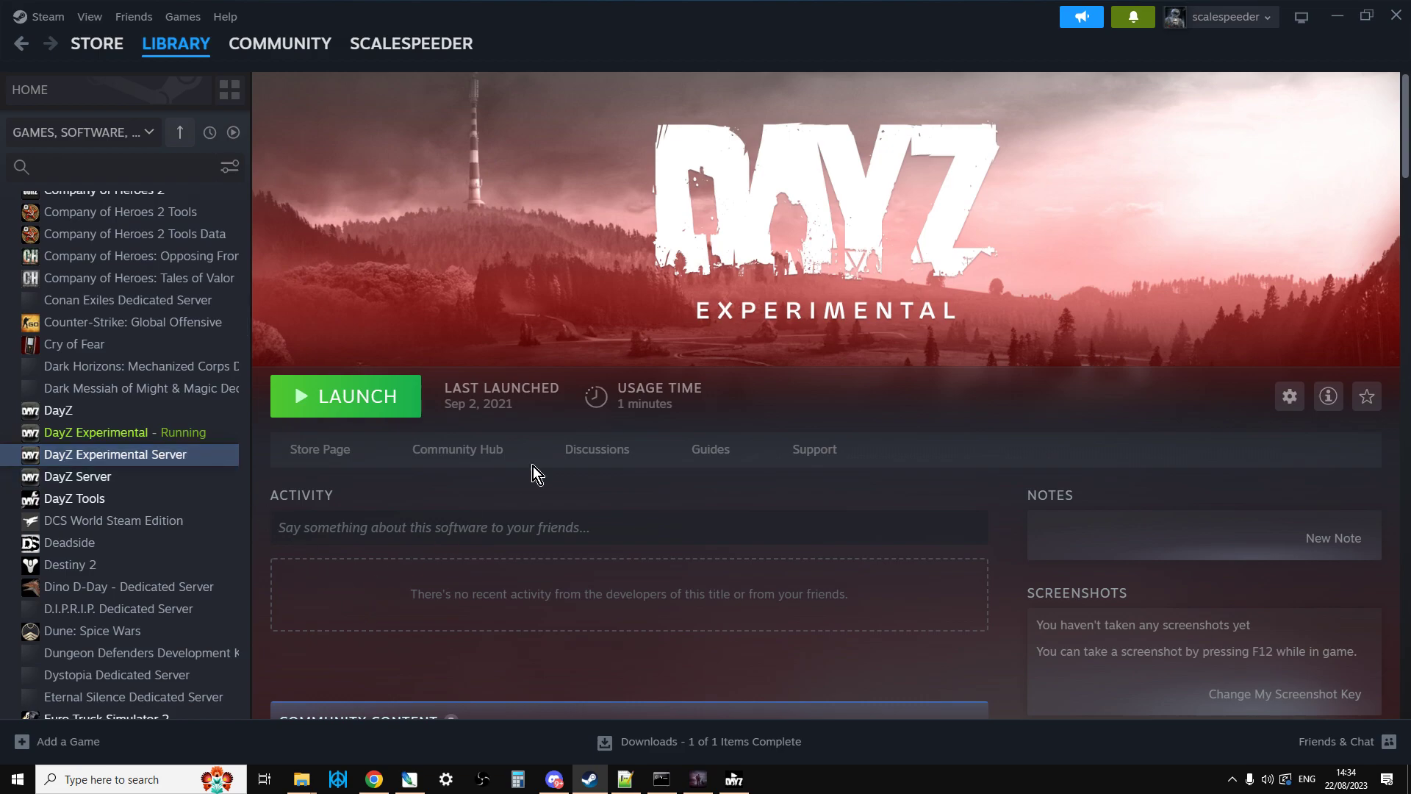
mouse_move(678, 325)
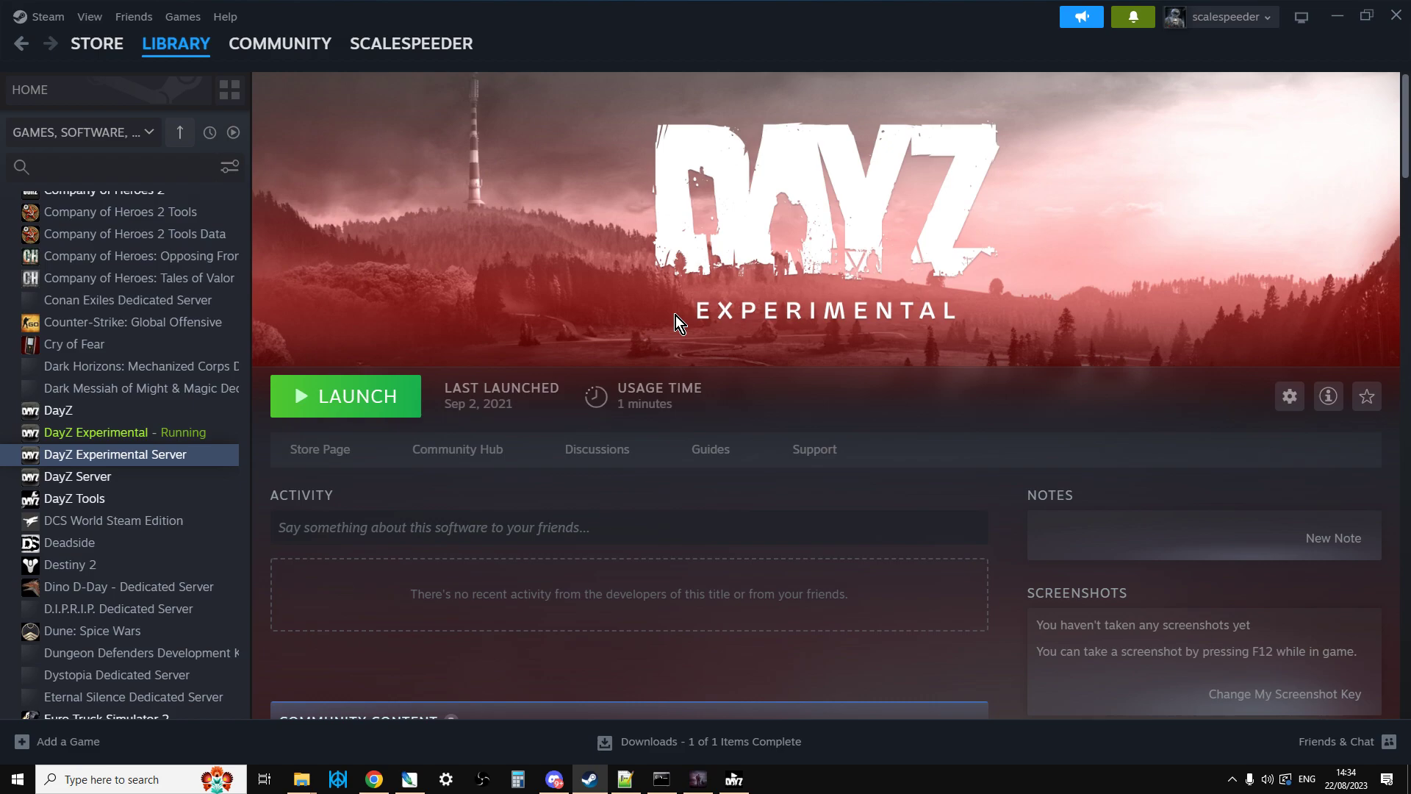